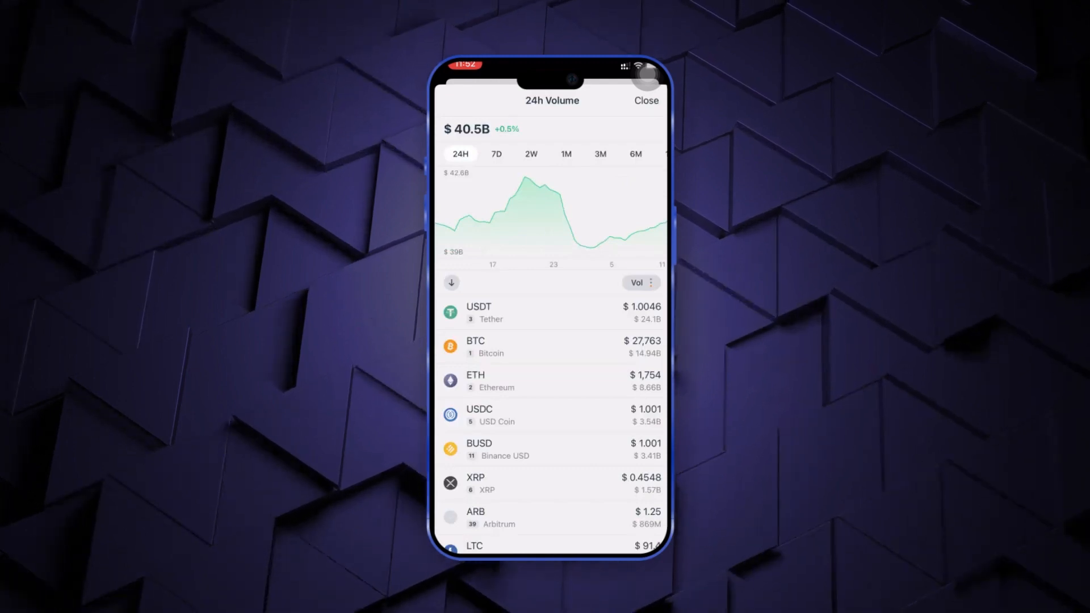
View the 24h volume chart over two weeks, then bring up the TVL in DeFi details
scroll("down", 3)
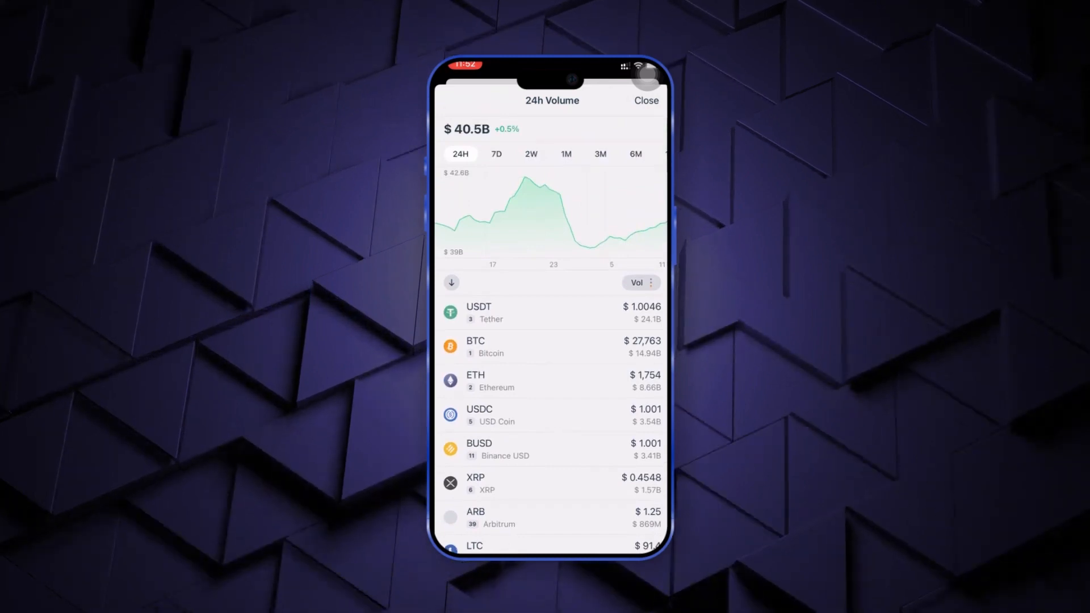
left_click(532, 155)
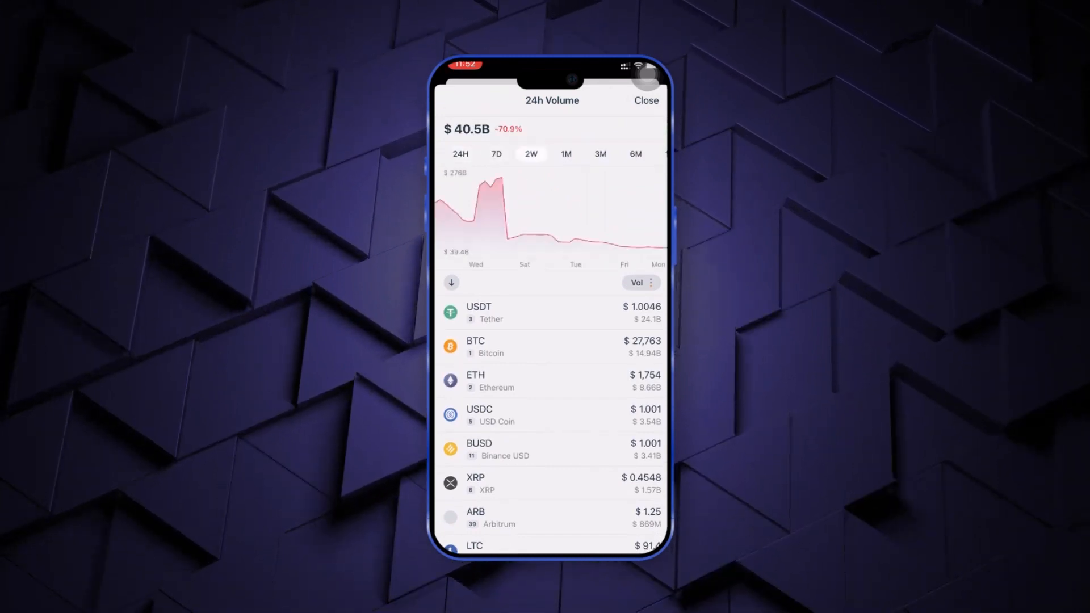
left_click(634, 154)
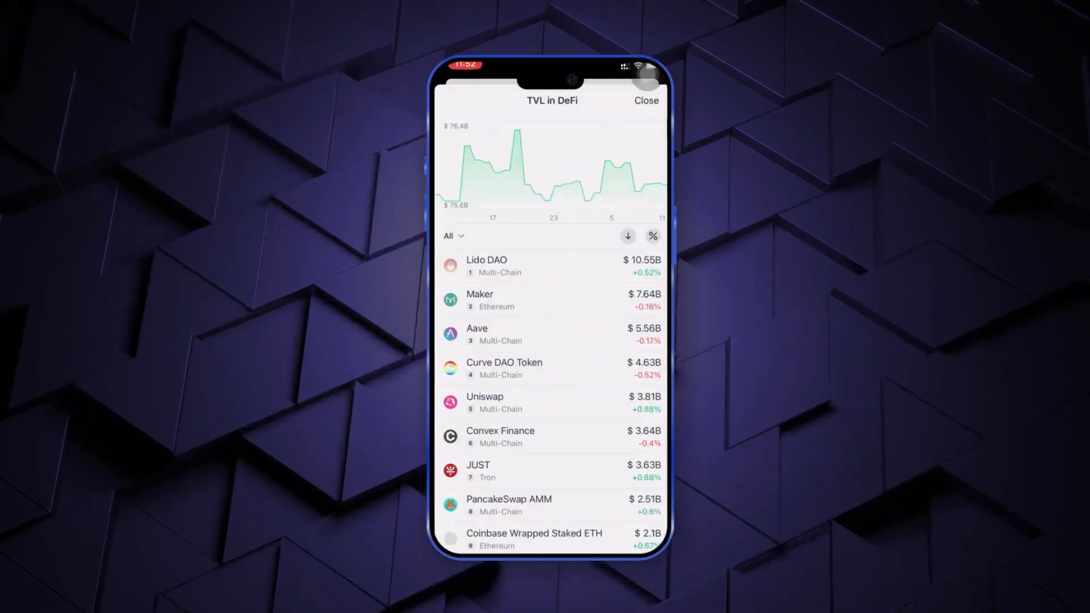
Step the TVL in DeFi chart through 1M, 6M and 1Y, then bring up the Top Coins ranking
scroll("down", 3)
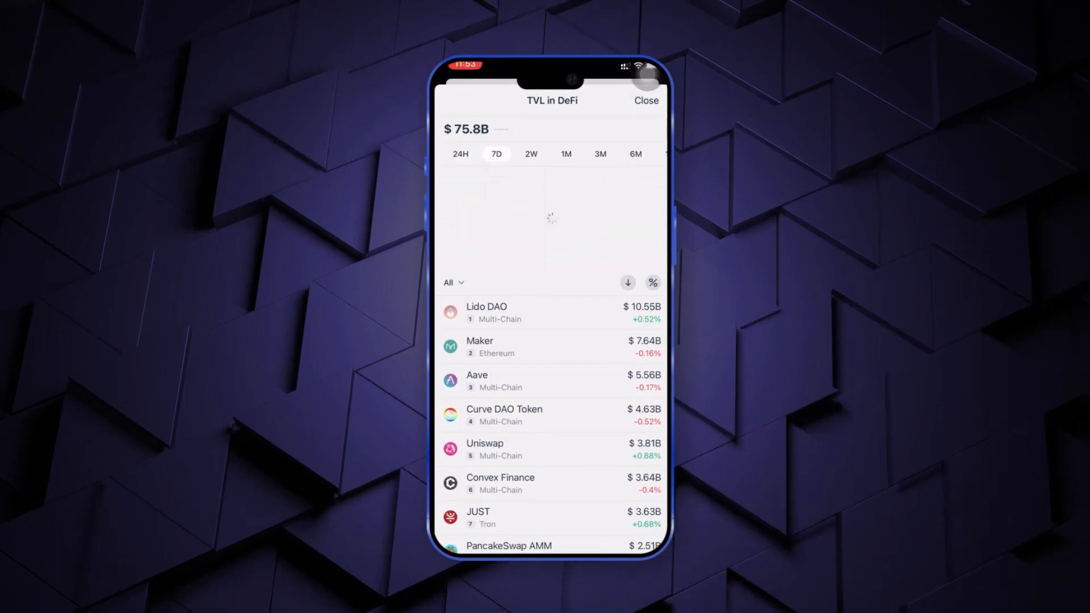
left_click(553, 154)
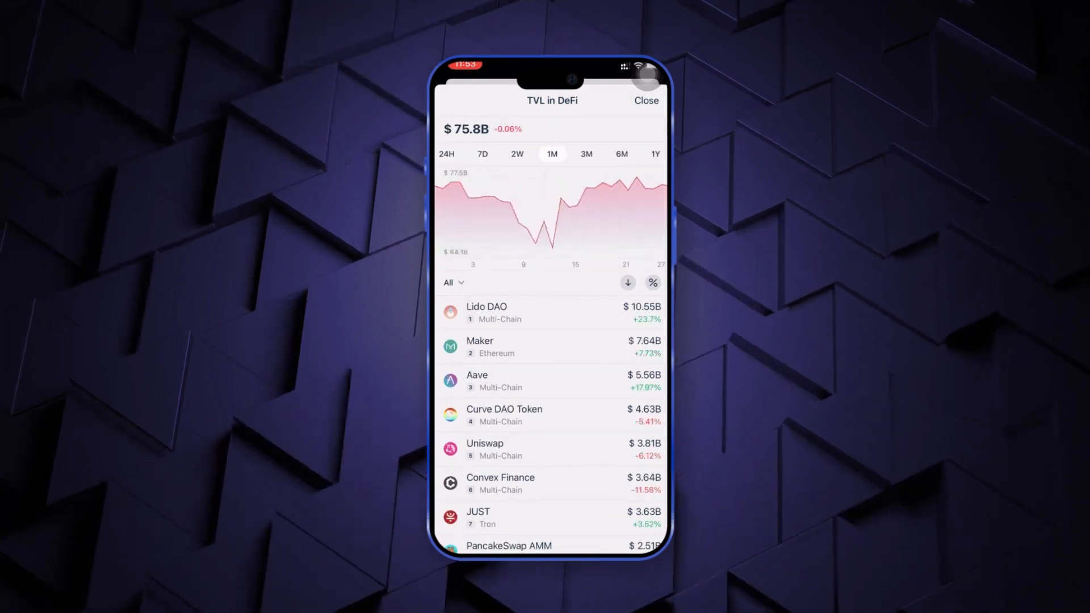
left_click(613, 155)
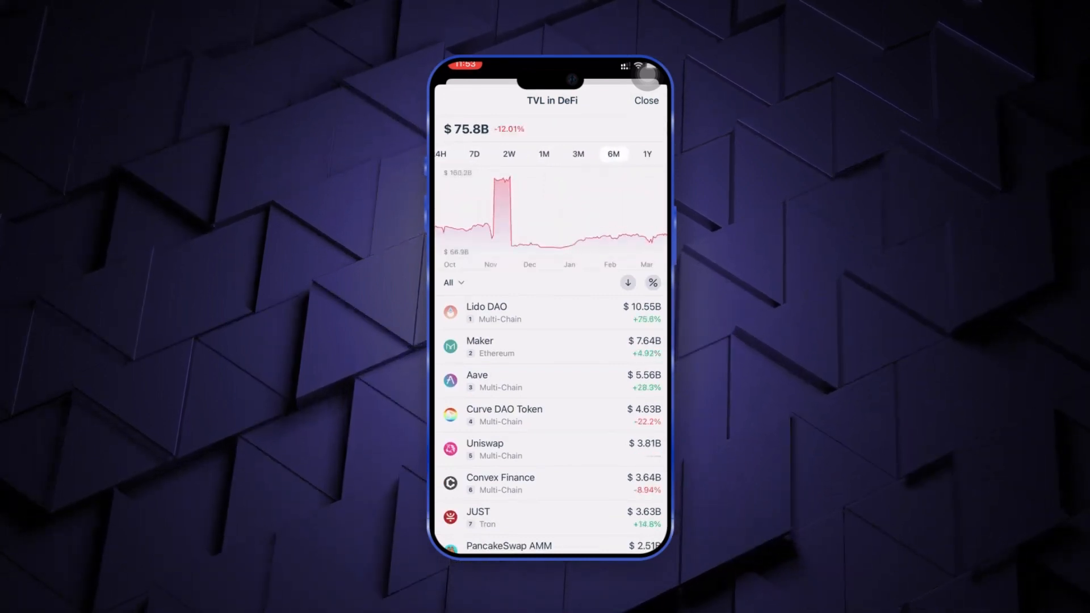
left_click(647, 154)
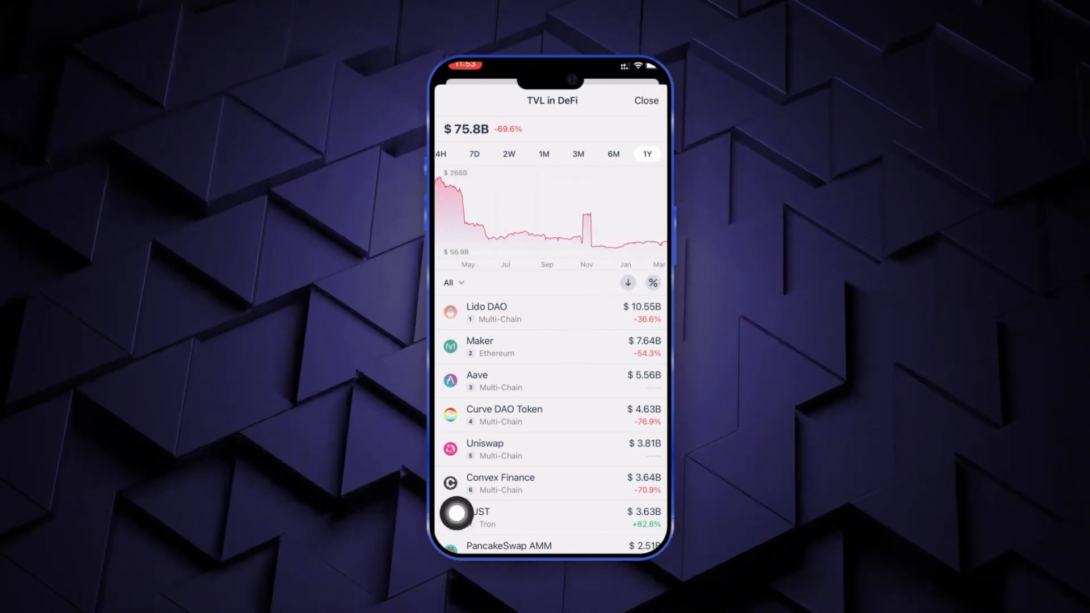
left_click(645, 100)
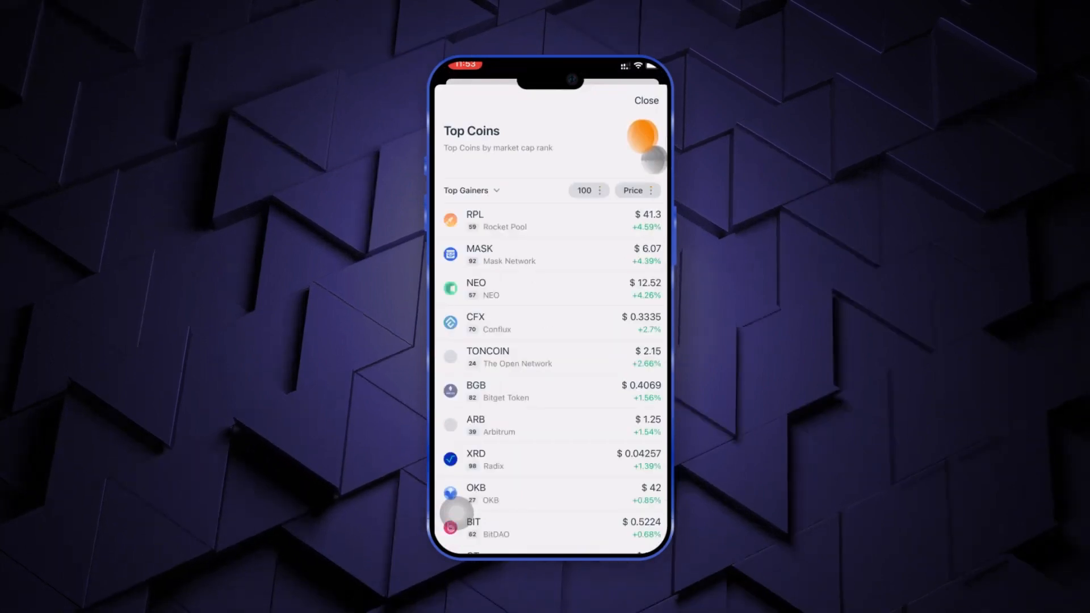
Scroll the Top Coins gainers list and close it to head back to Markets
scroll("down", 3)
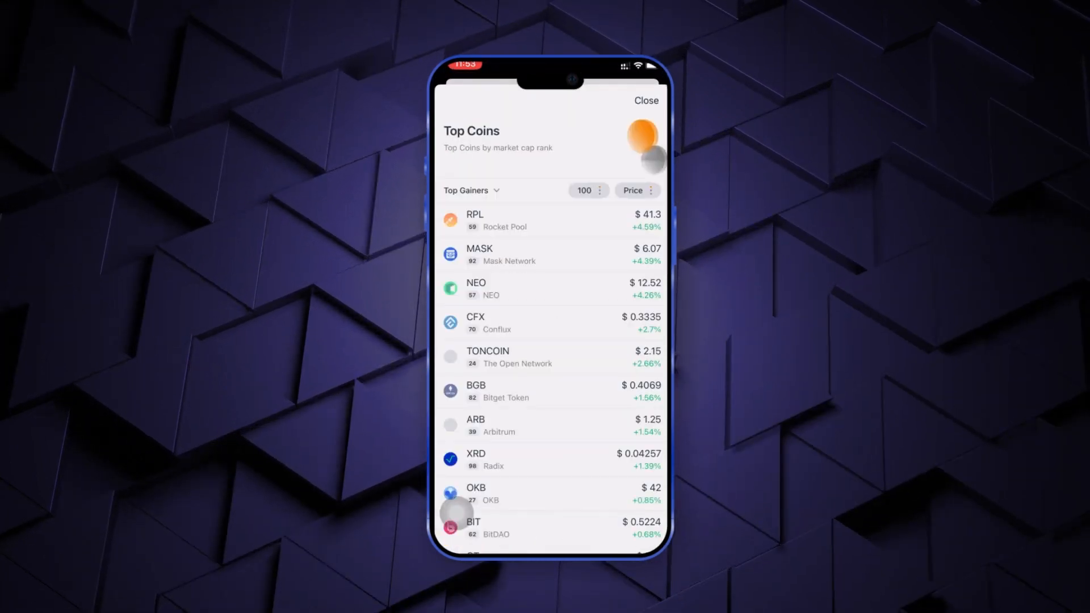
left_click(646, 100)
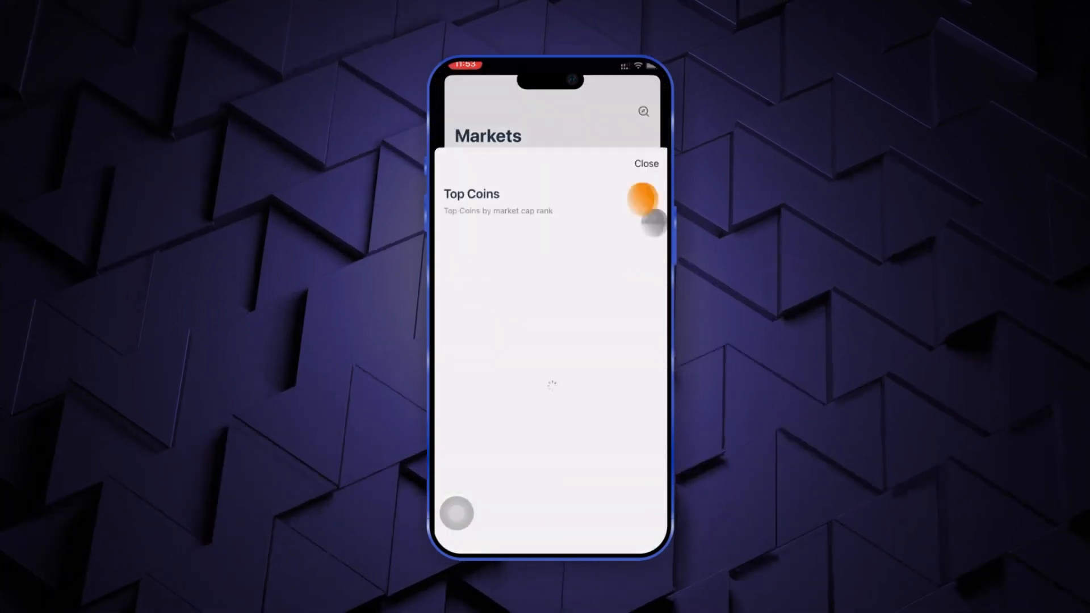
Browse the Markets overview through Top Sectors, NFT Collections and Top Platforms, then start a Send ETH form
left_click(646, 163)
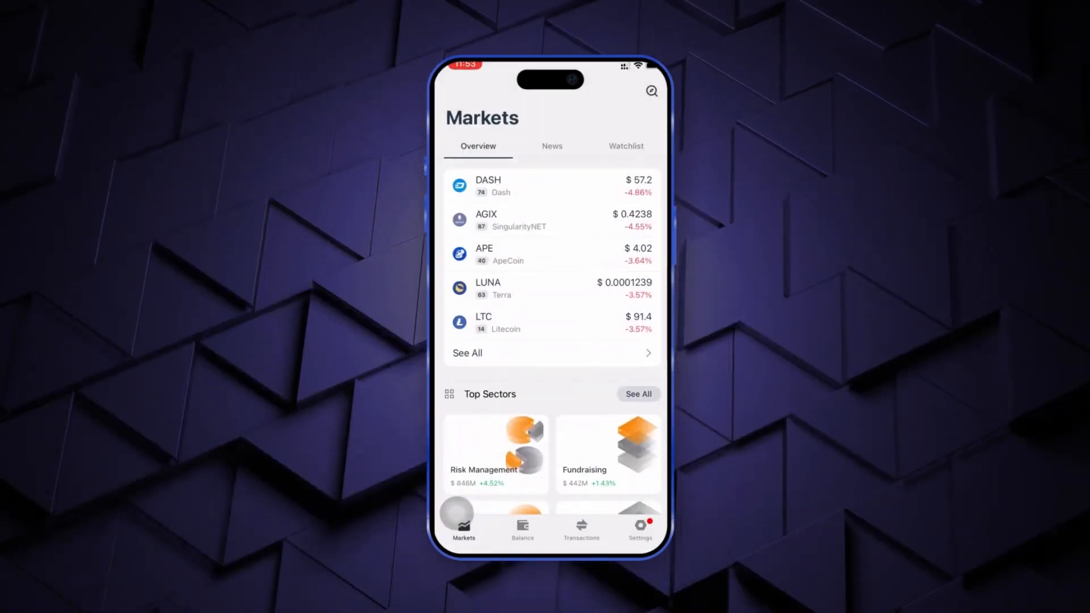
scroll("down", 3)
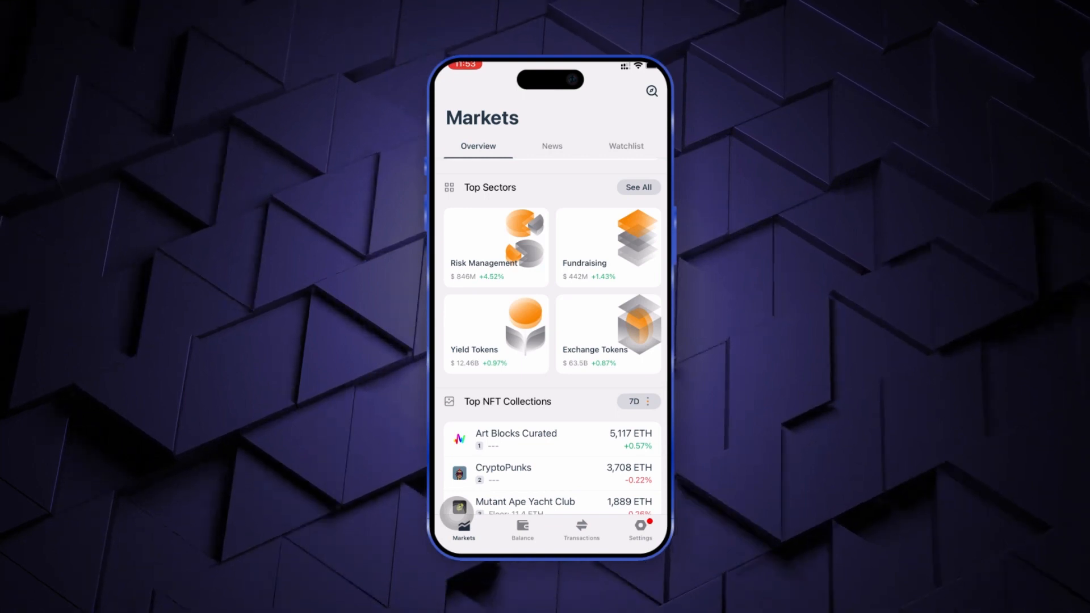
scroll("down", 3)
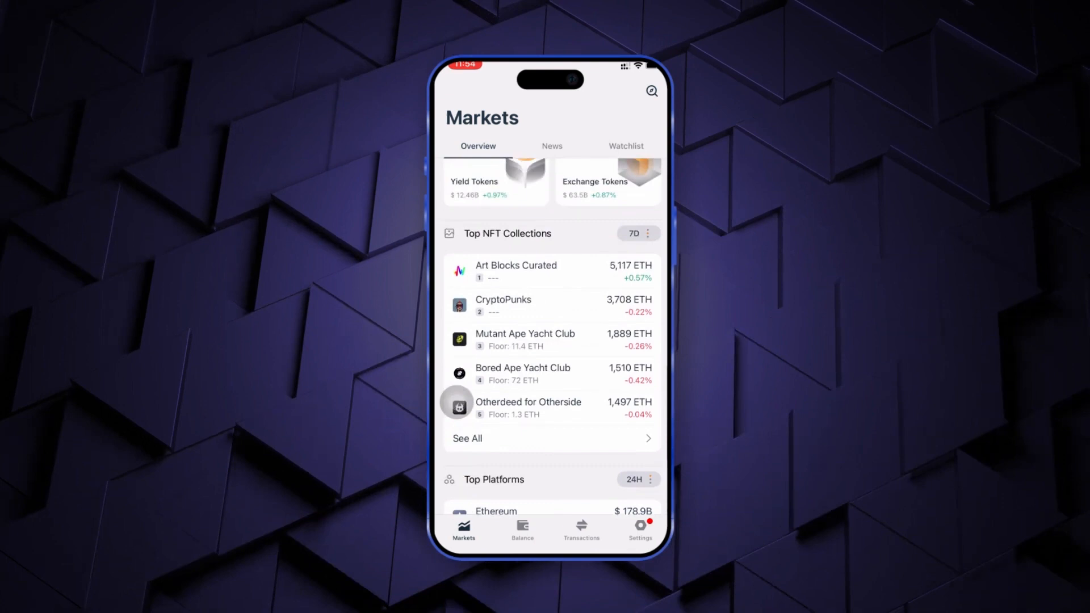
scroll("down", 3)
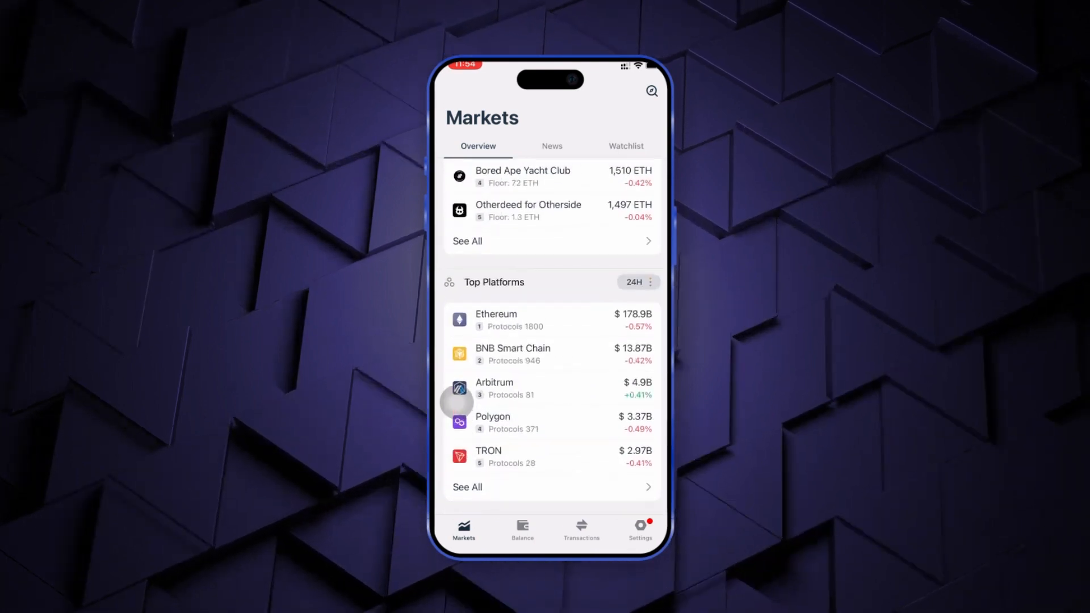
left_click(522, 529)
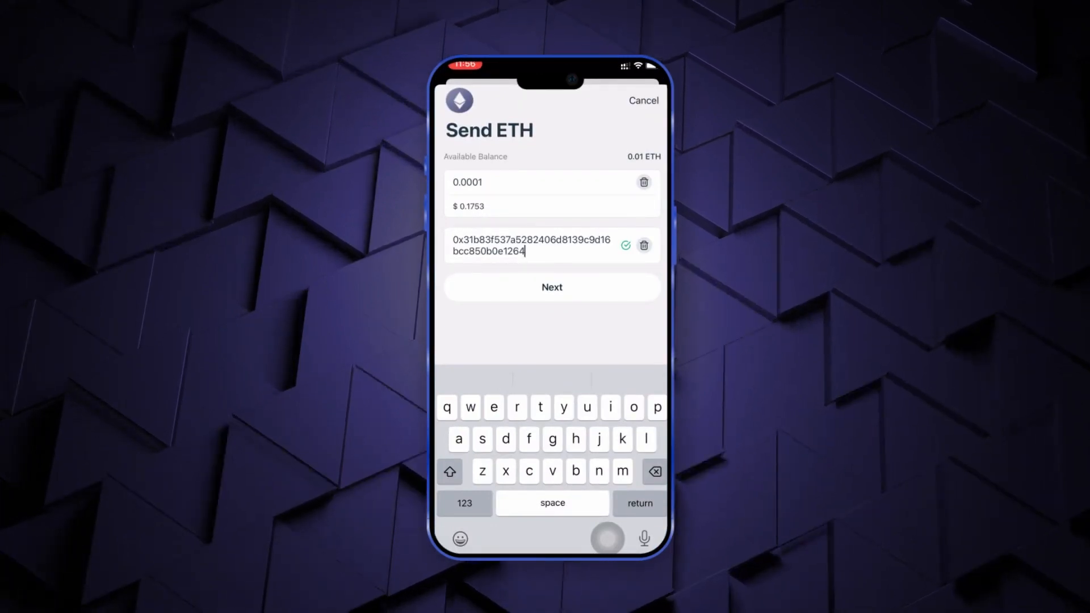
Review and confirm sending 0.0001 ETH to the address ending 1264
left_click(551, 287)
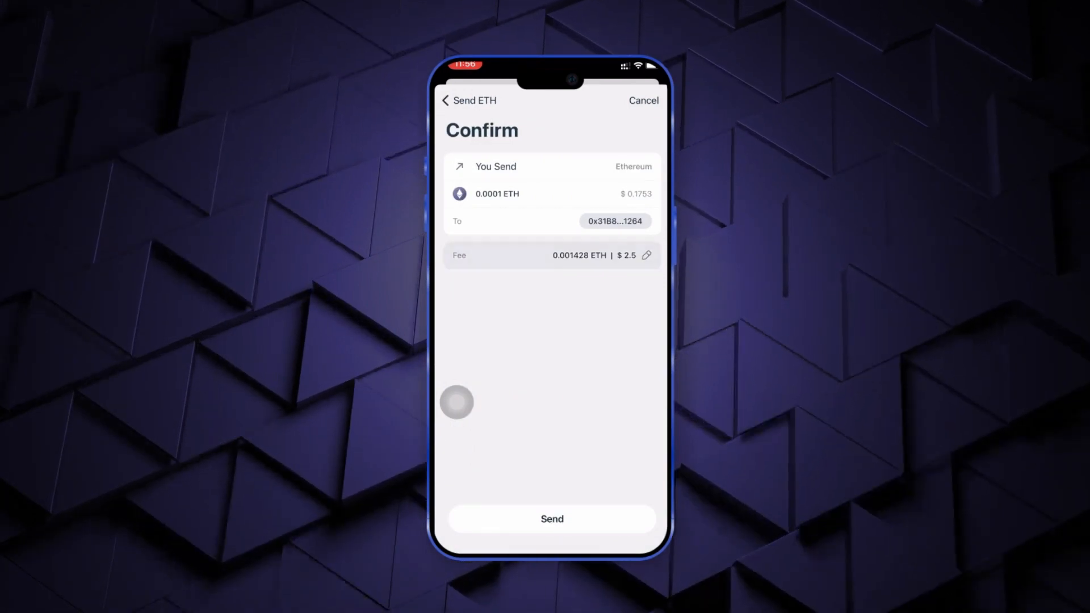
left_click(646, 255)
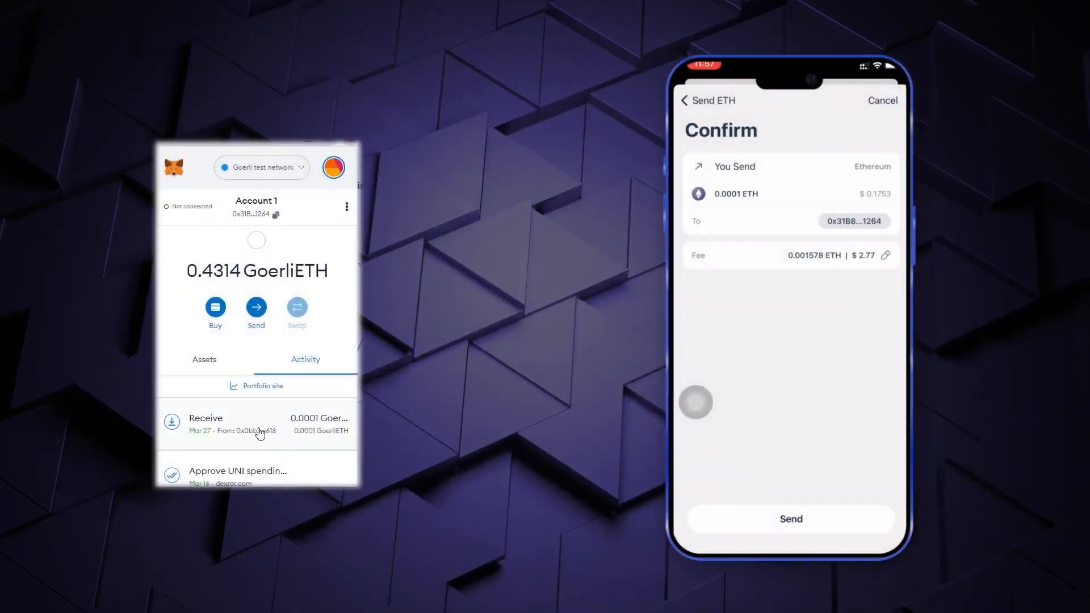
left_click(790, 519)
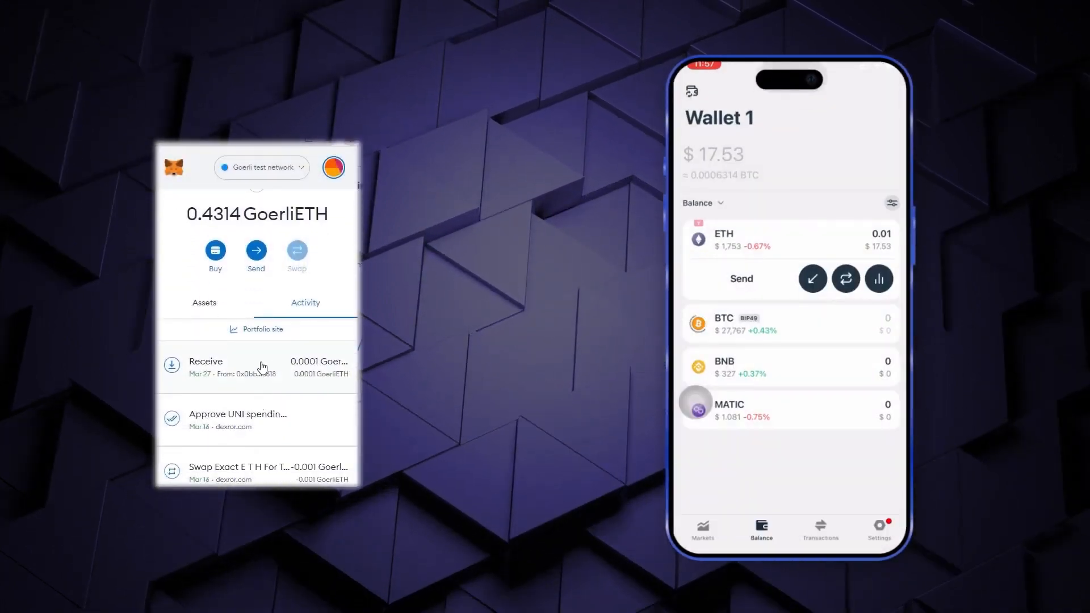
Verify the incoming 0.0001 GoerliETH in MetaMask, then bring up the wallet's transaction history
left_click(248, 366)
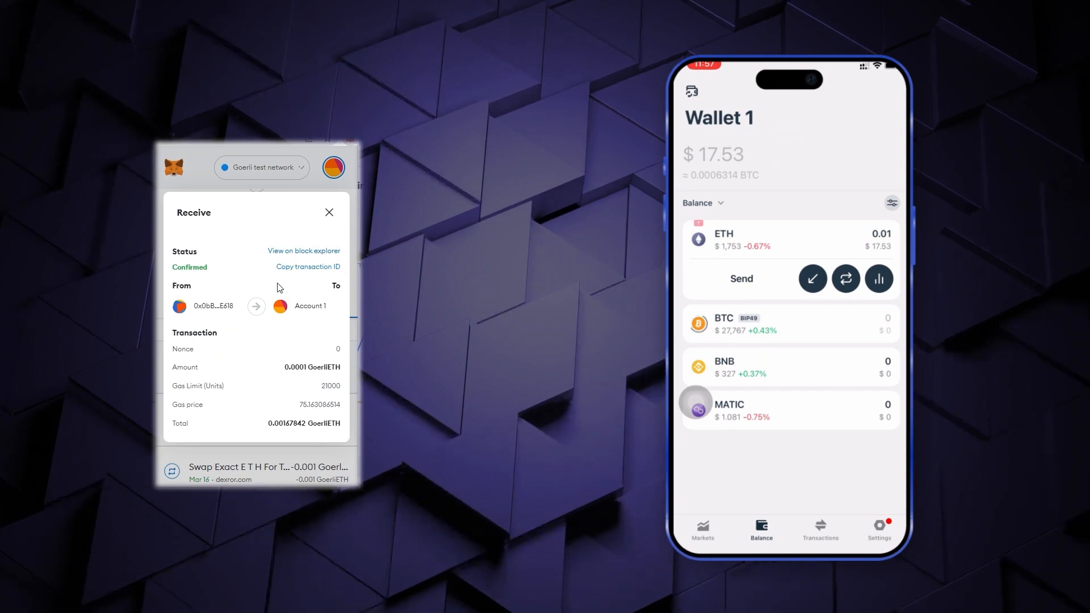
left_click(820, 529)
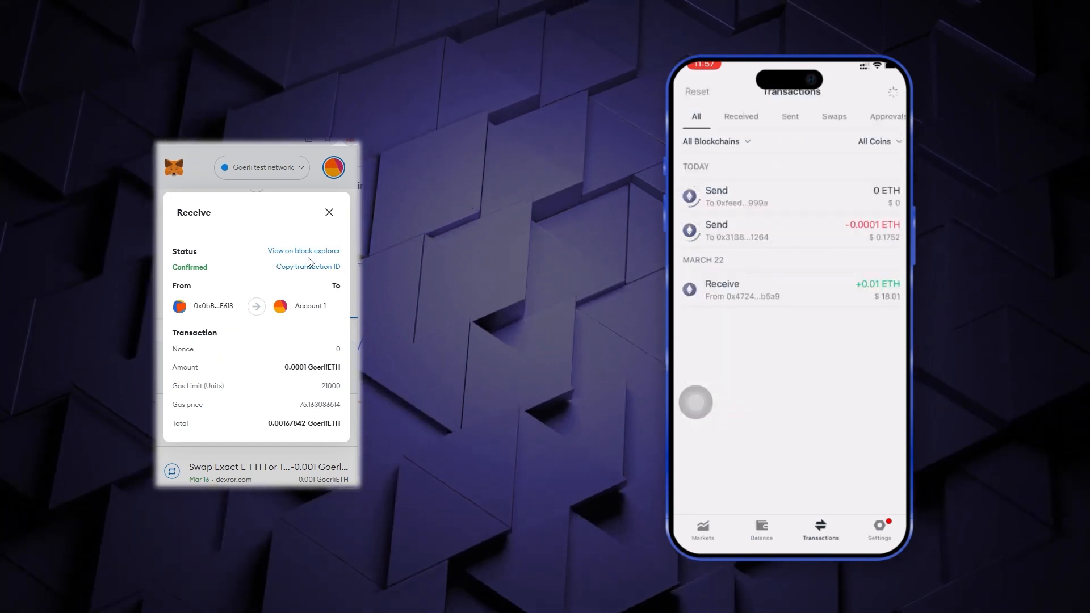
Filter transactions by all blockchains, Sent and Swaps, then move to the wallet Settings
left_click(716, 141)
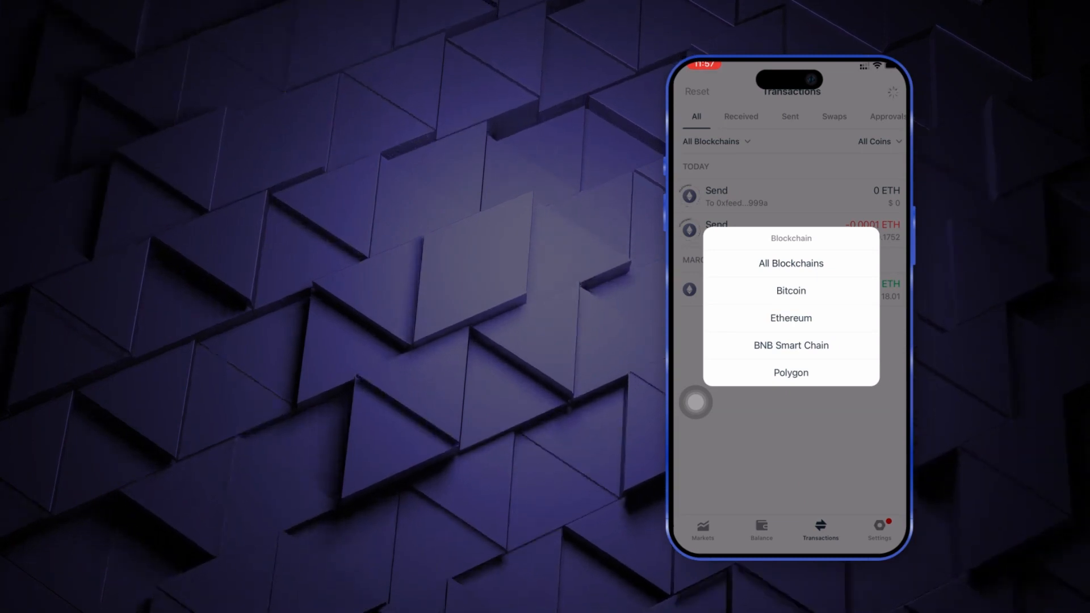
left_click(790, 263)
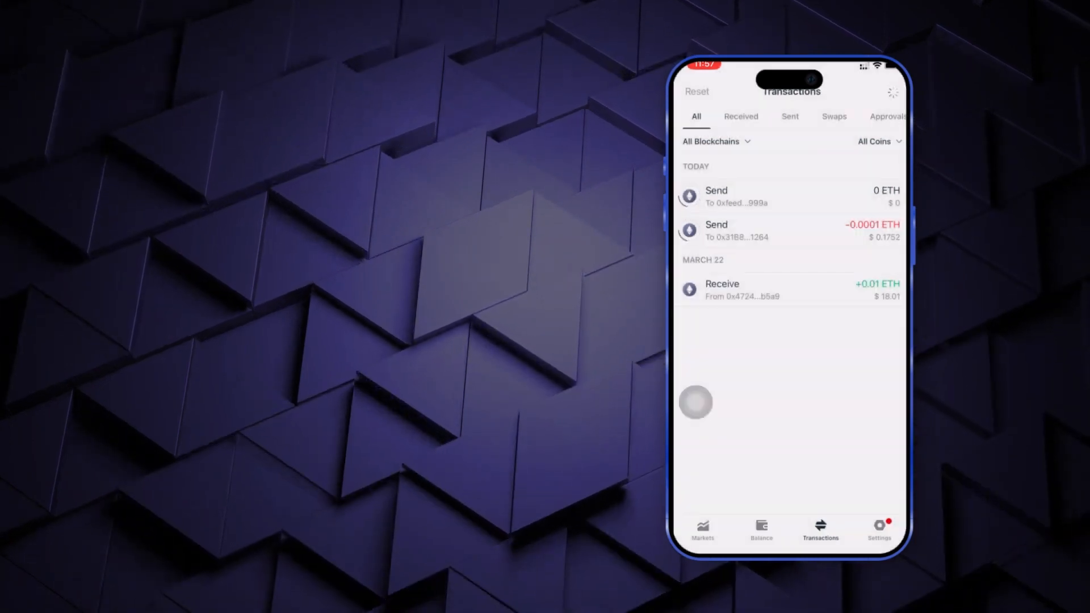
left_click(789, 116)
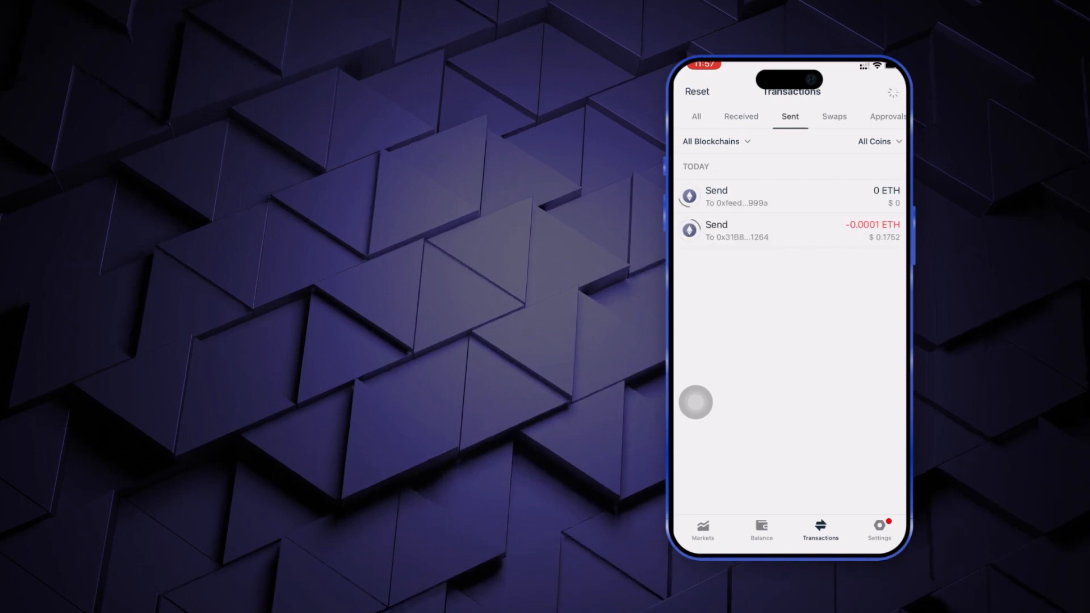
left_click(833, 116)
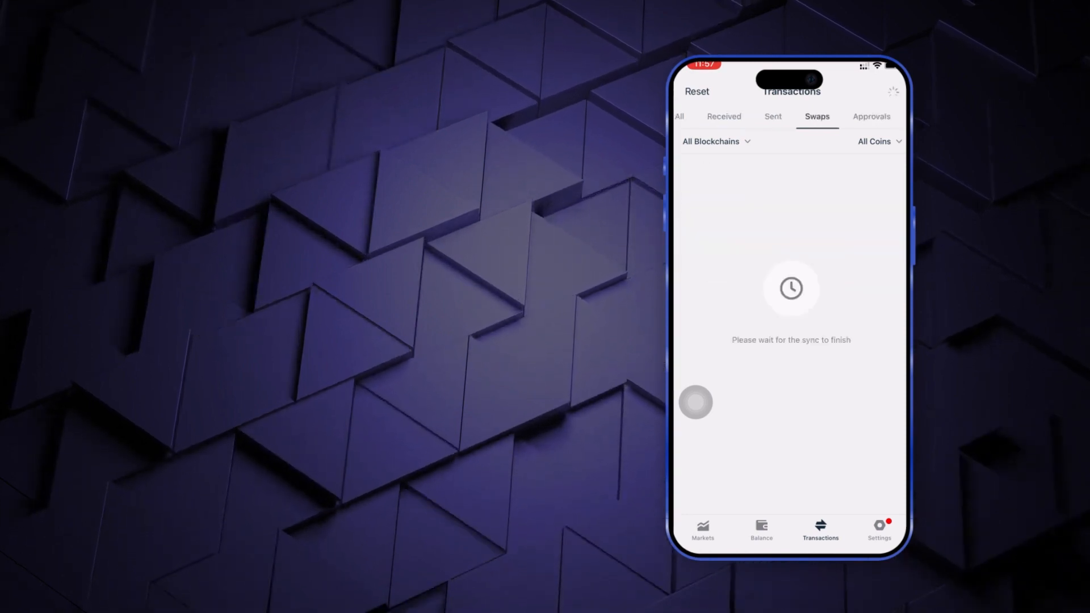
left_click(878, 531)
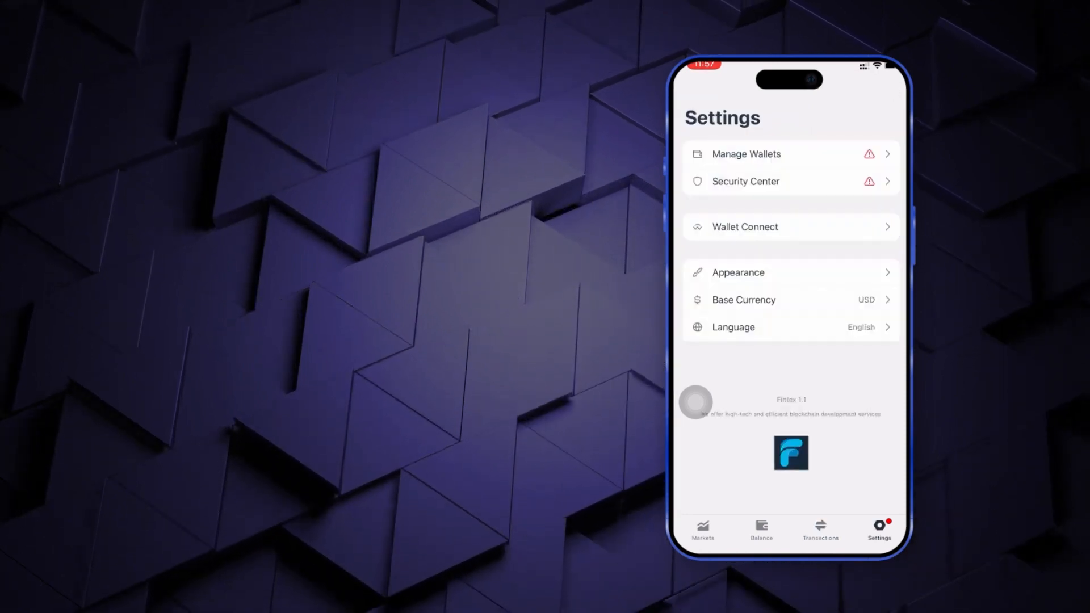
View the Appearance settings for Theme, Launch Screen and App Icon
left_click(738, 272)
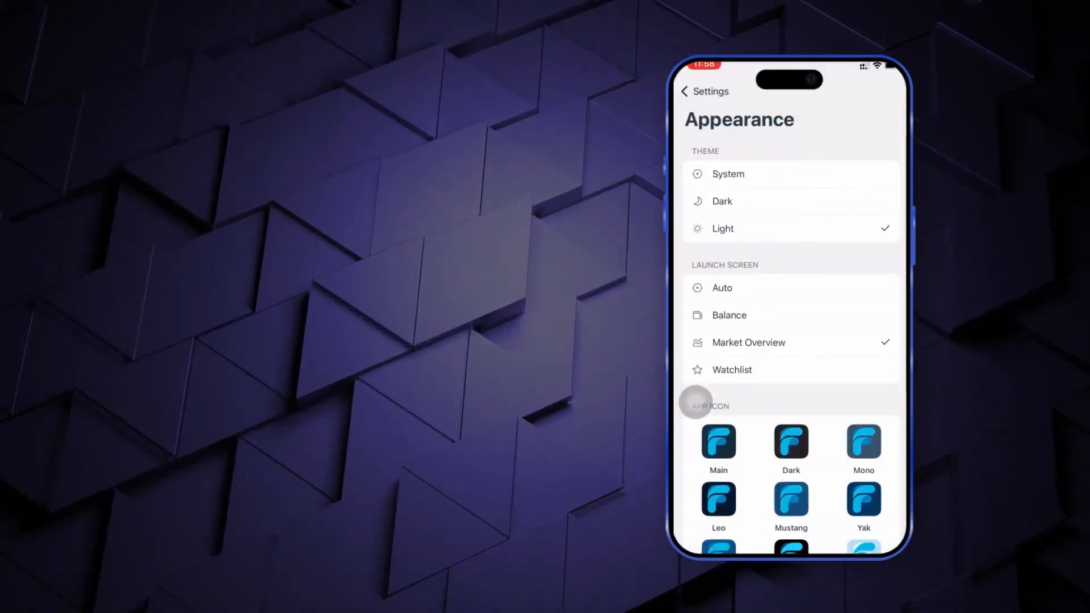
left_click(684, 91)
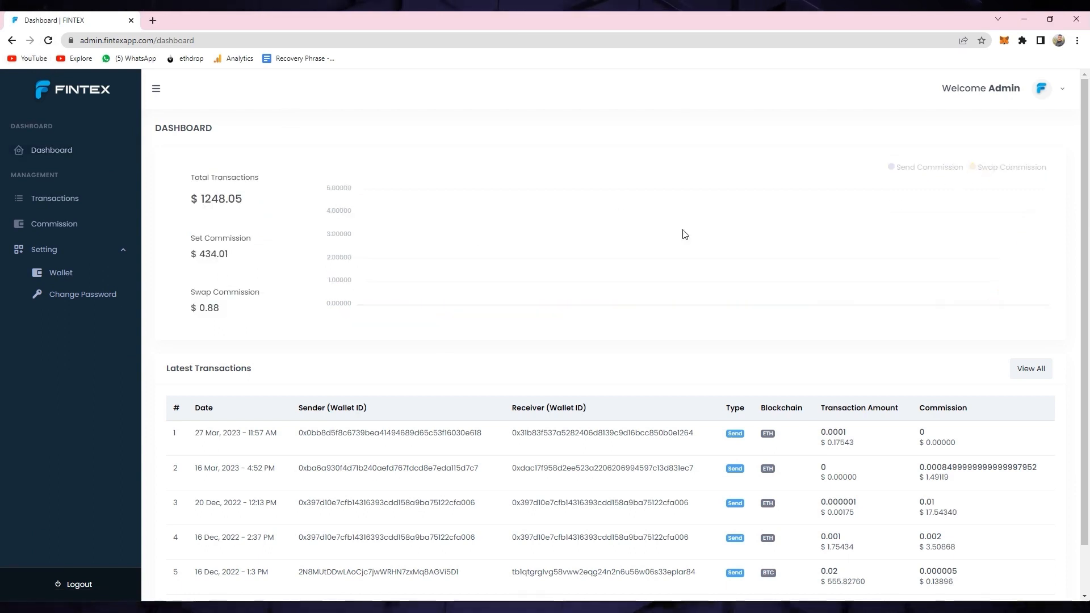
Scroll the admin dashboard to Latest Transactions, then bring up the Transactions page for 27 Mar 2023
scroll("down", 3)
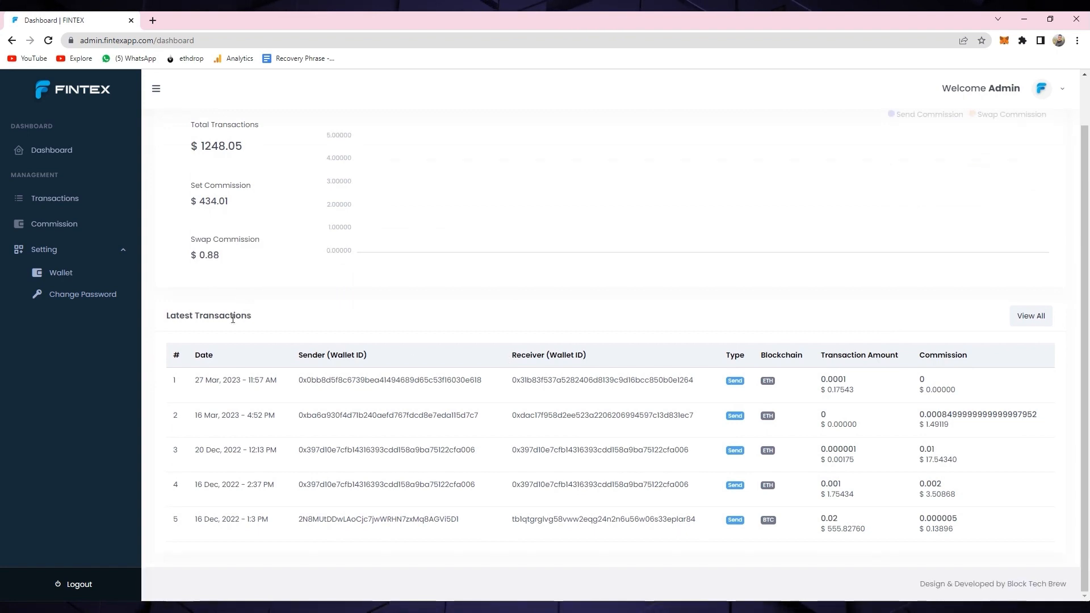
mouse_move(266, 386)
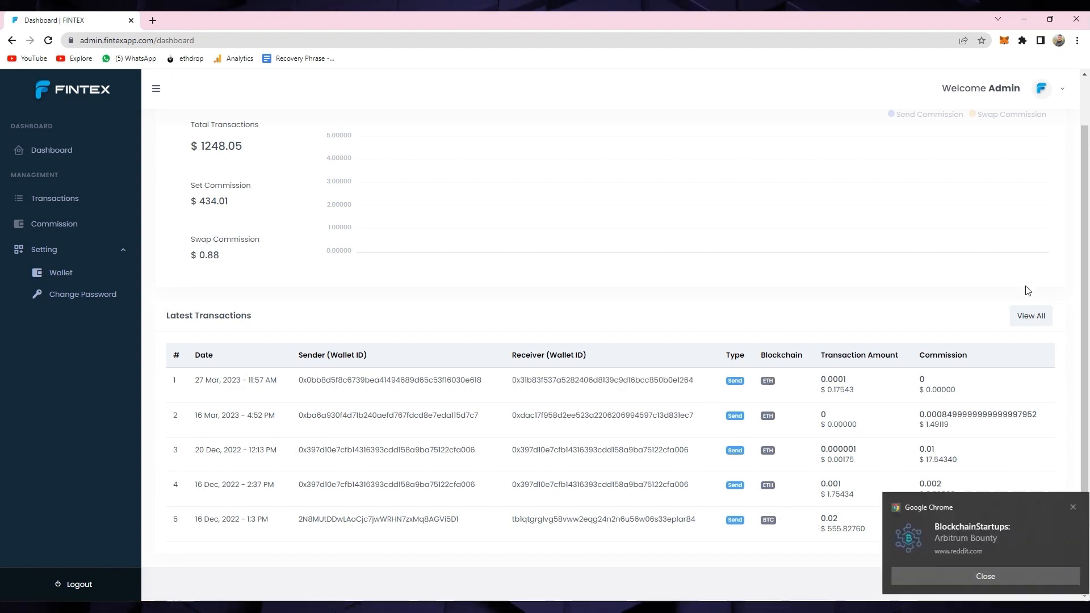
left_click(55, 197)
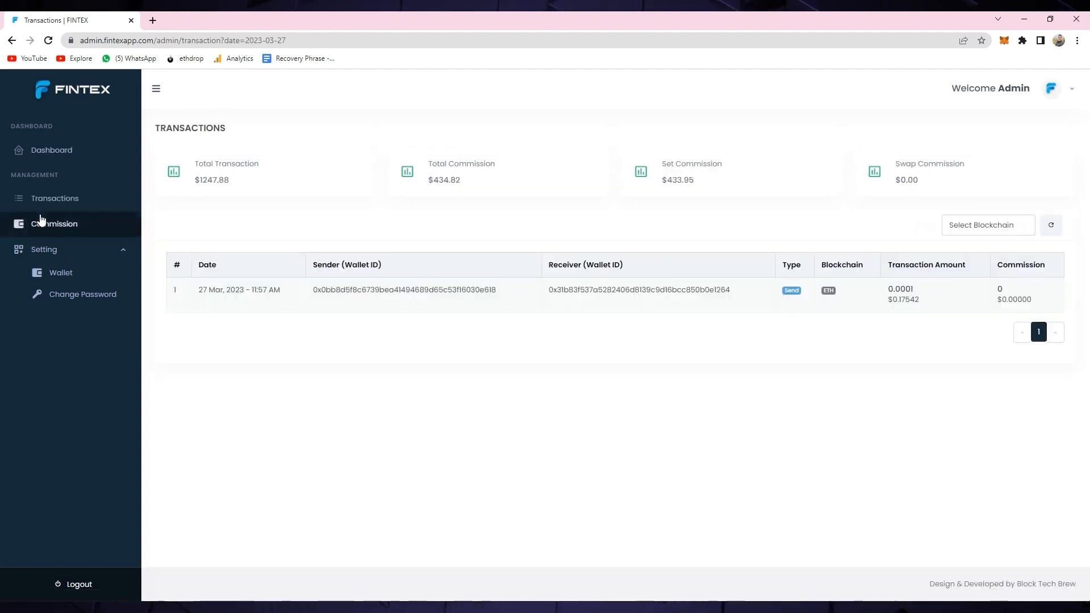
Bring up Manage Commission and start editing the Bitcoin send commission value
left_click(55, 223)
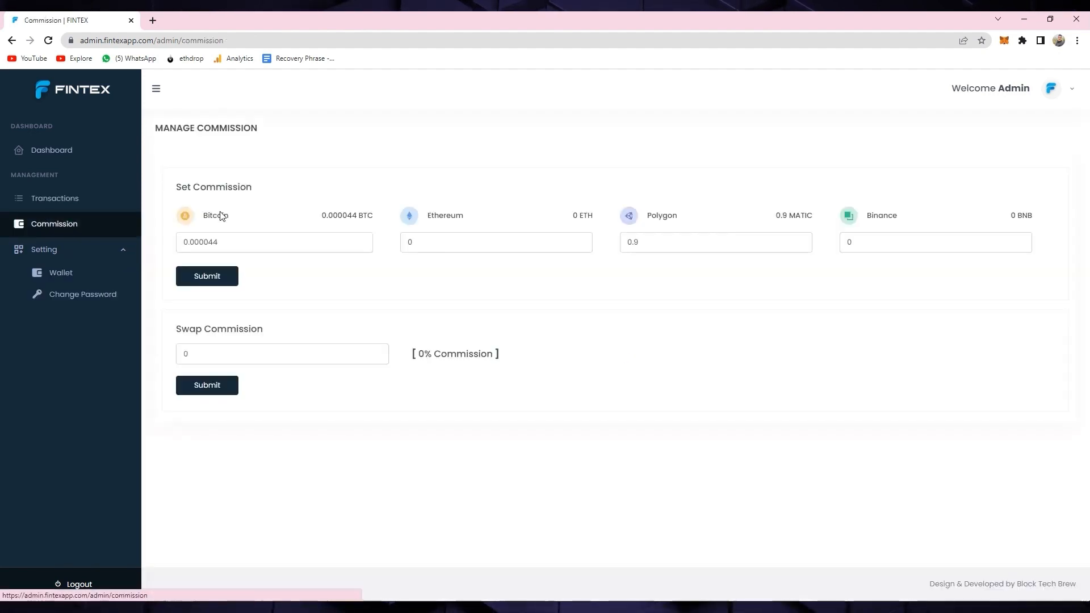
left_click(273, 242)
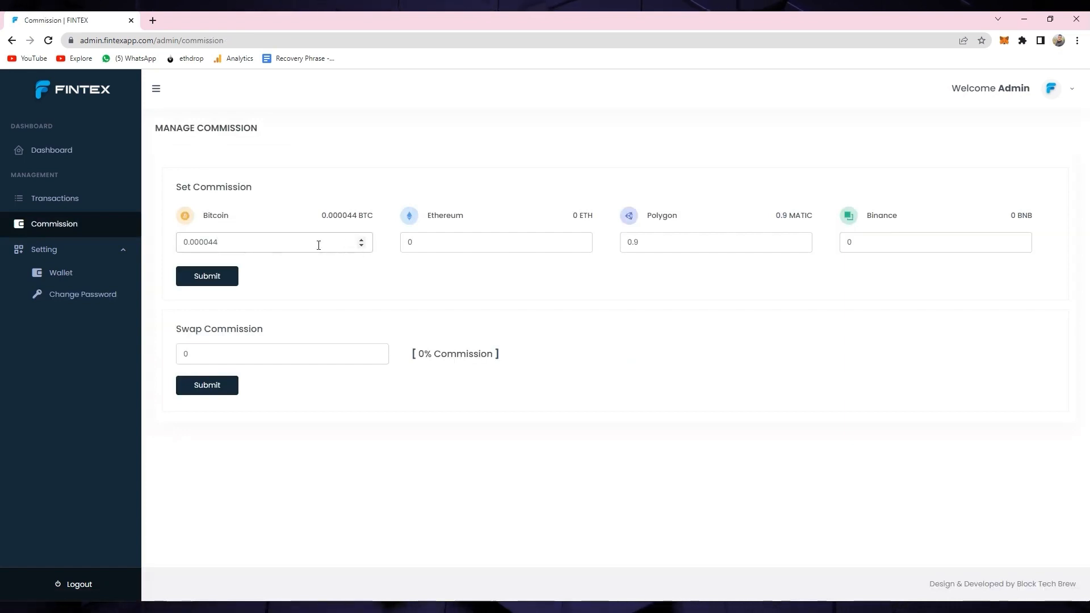